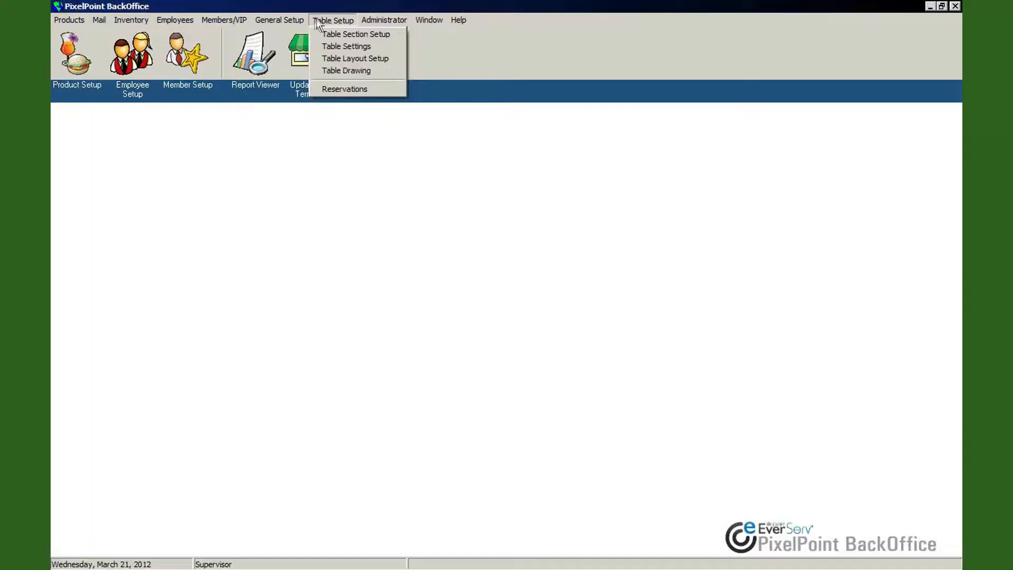
mouse_move(355, 34)
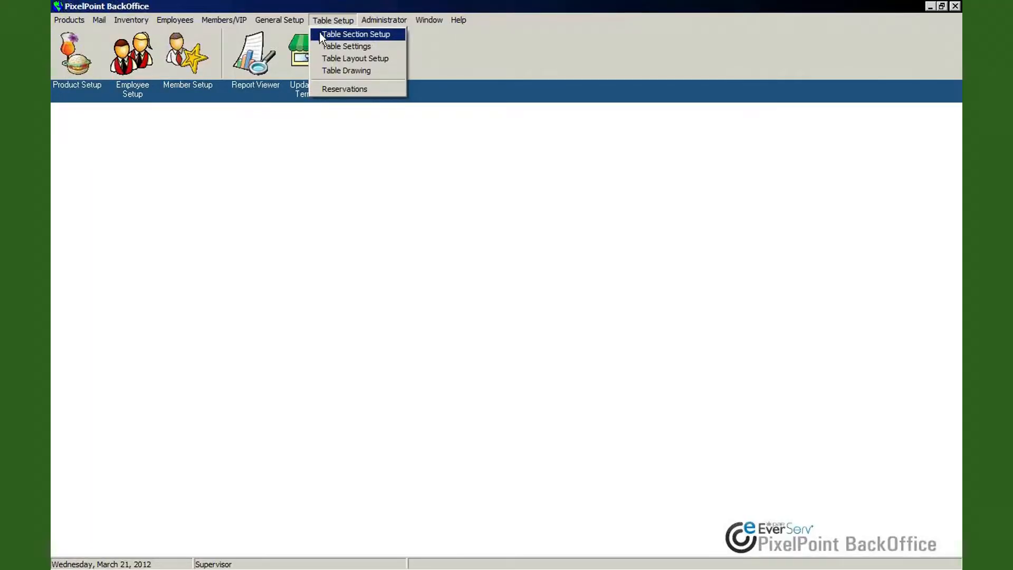
Step: Open Table Setup > Table Section Setup, showing the Bayside section record
click(355, 34)
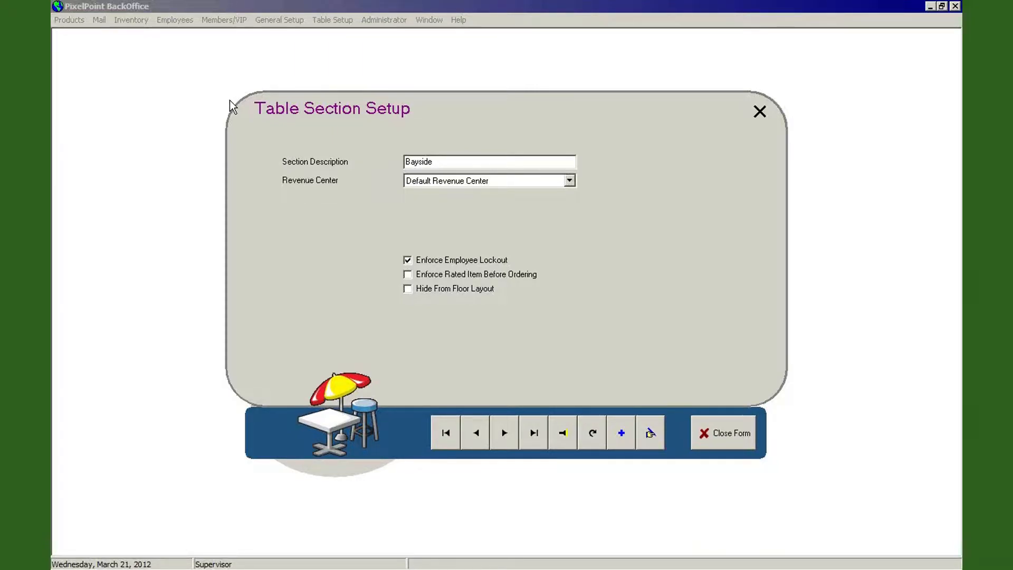
mouse_move(310, 170)
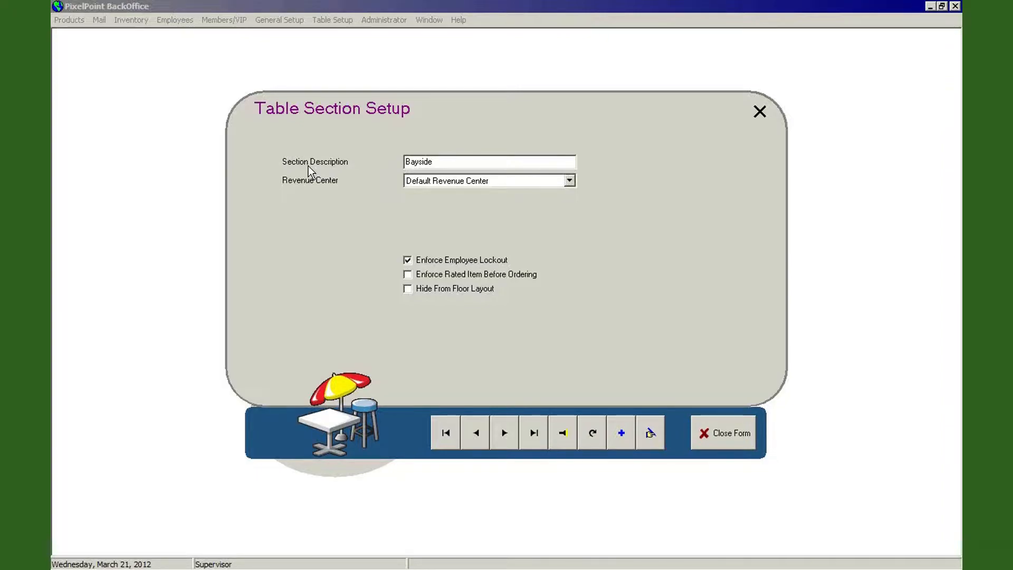
mouse_move(432, 351)
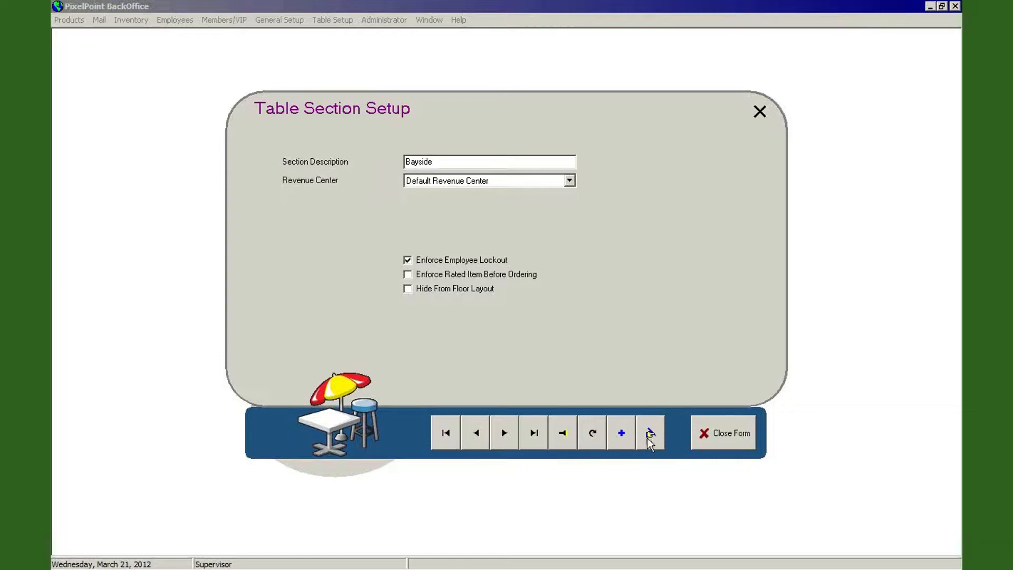
mouse_move(563, 443)
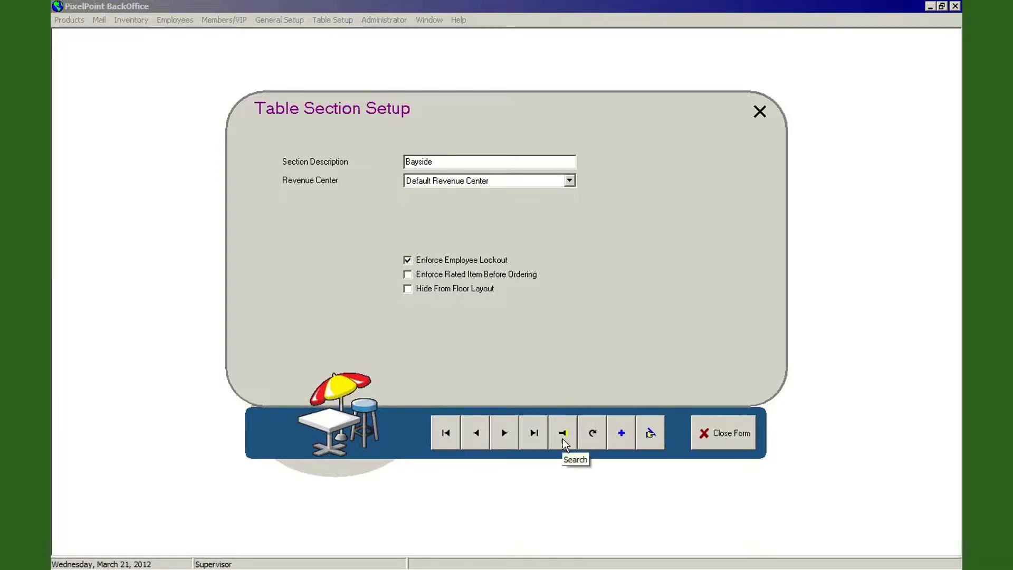
click(561, 432)
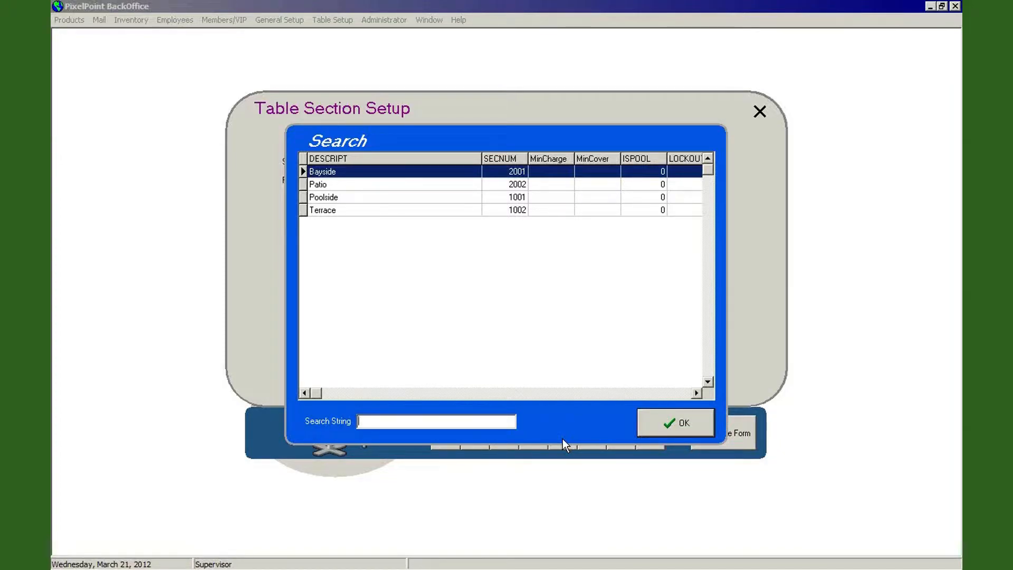
mouse_move(670, 440)
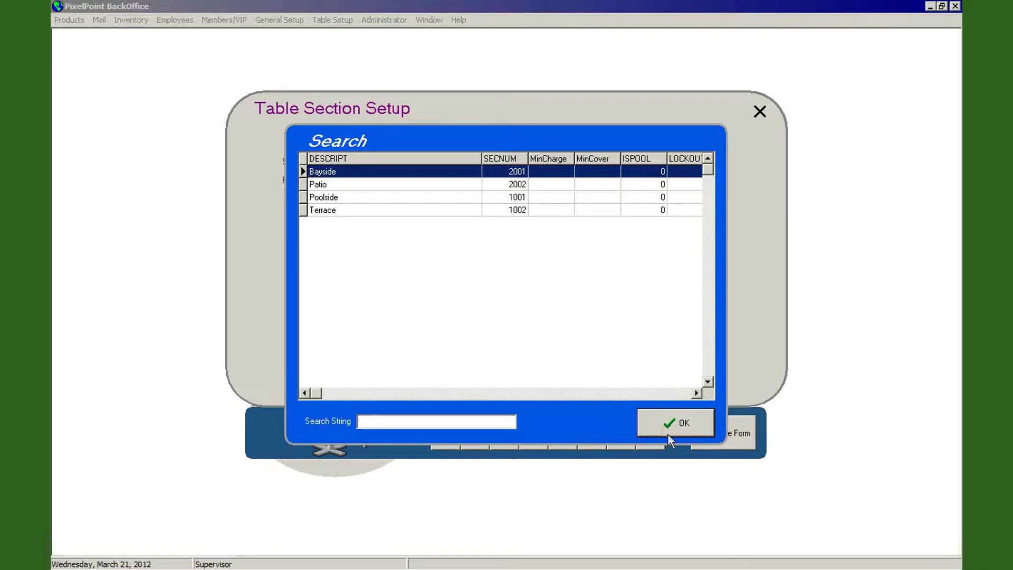
click(675, 423)
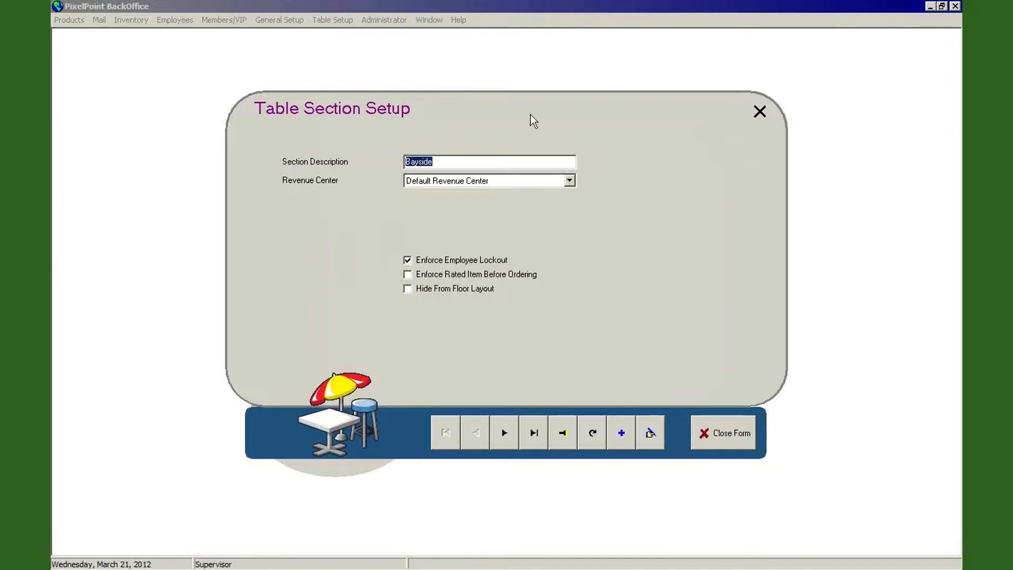
click(489, 160)
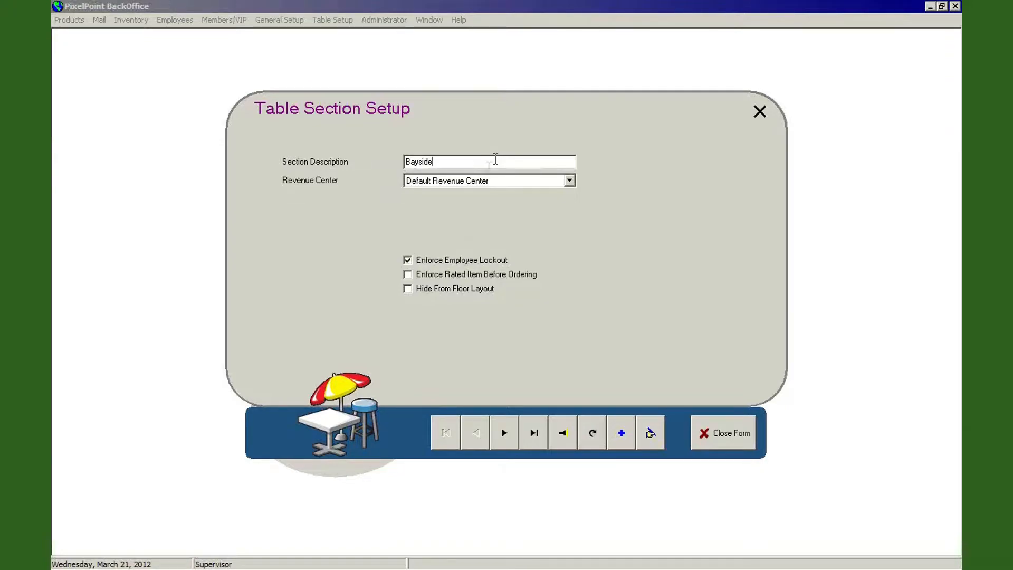
mouse_move(331, 190)
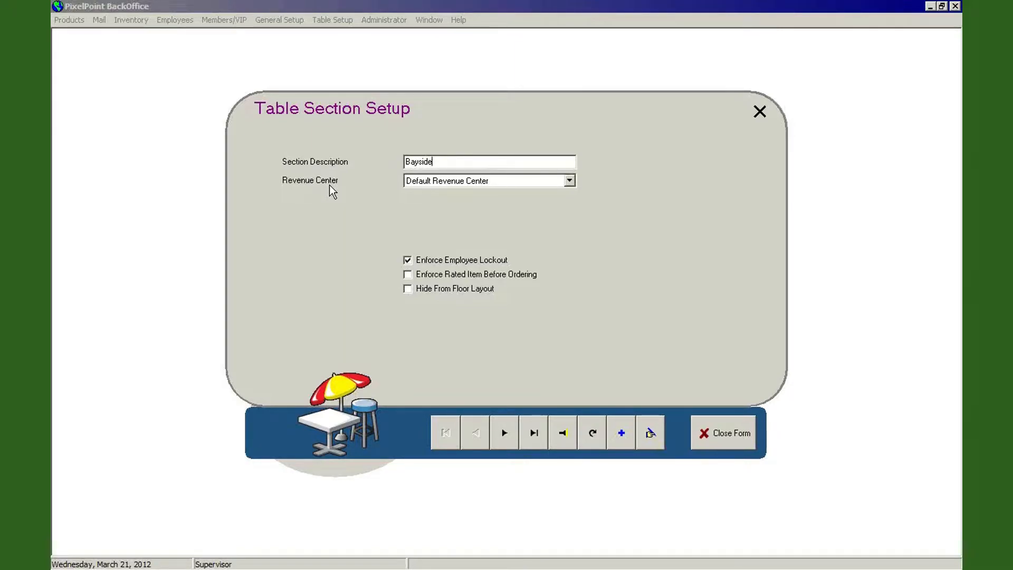
click(568, 181)
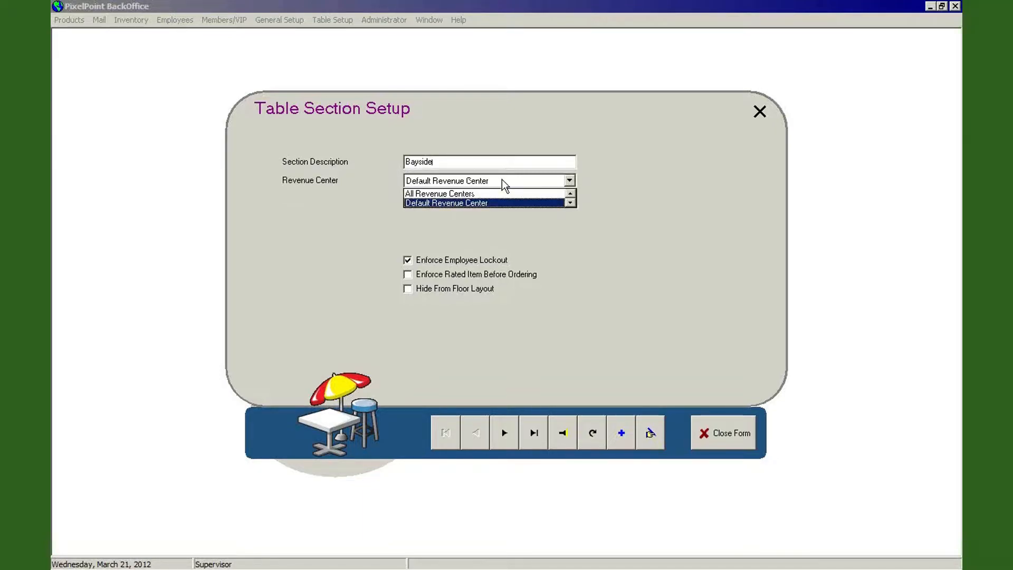
click(446, 202)
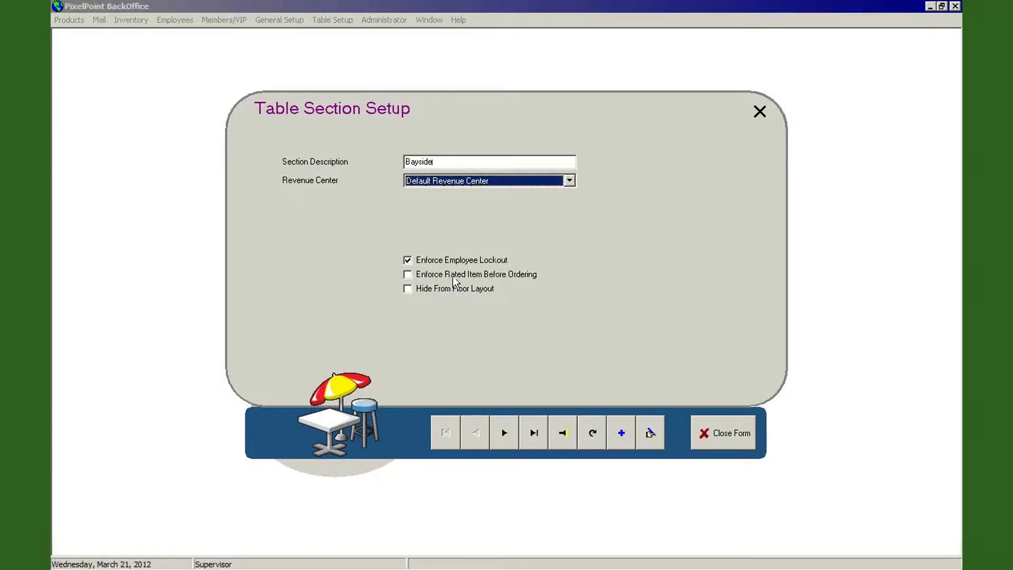
mouse_move(505, 334)
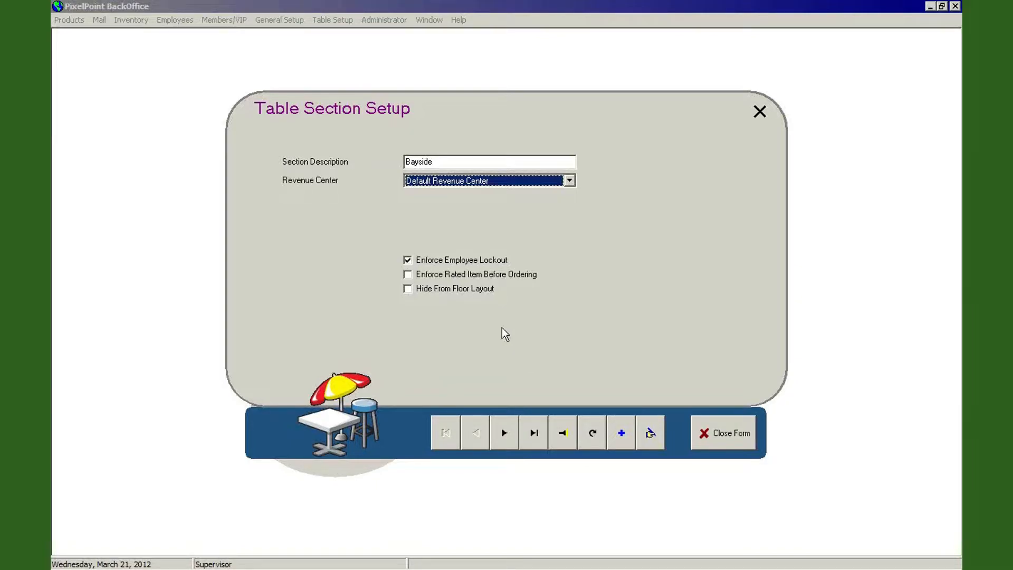
Step: Toggle Enforce Employee Lockout off and back on for the Bayside section
click(407, 259)
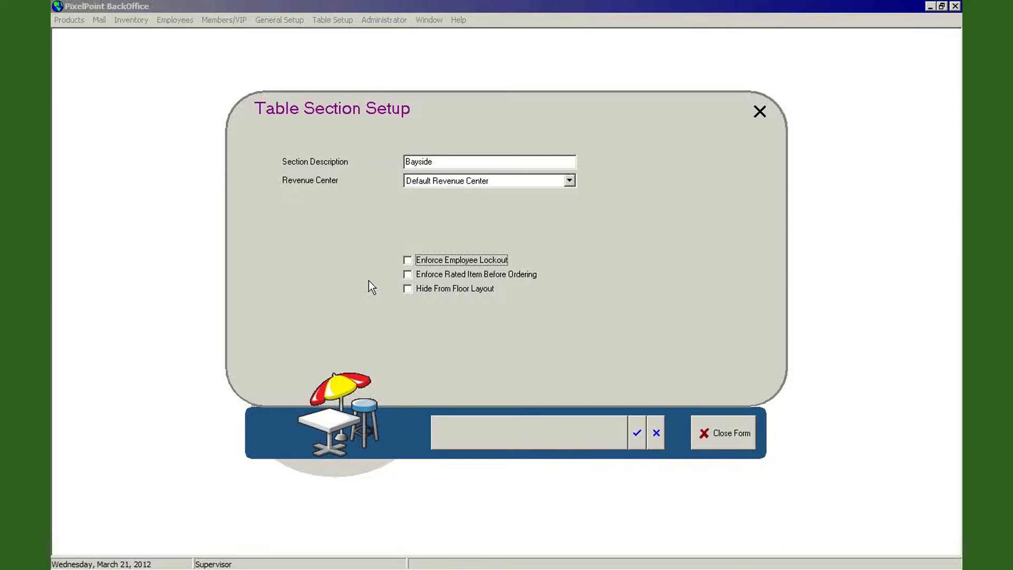
mouse_move(411, 269)
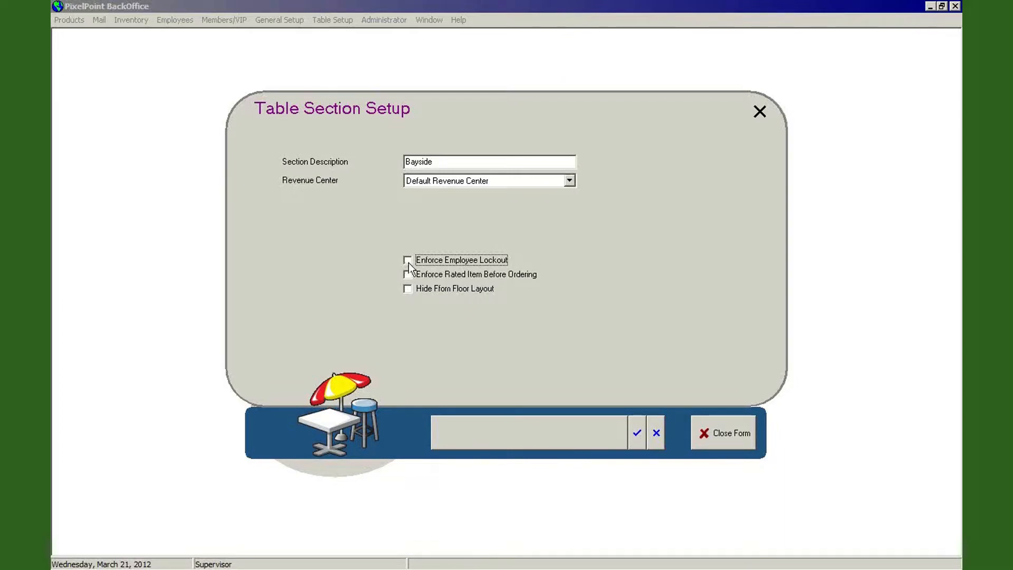
click(407, 259)
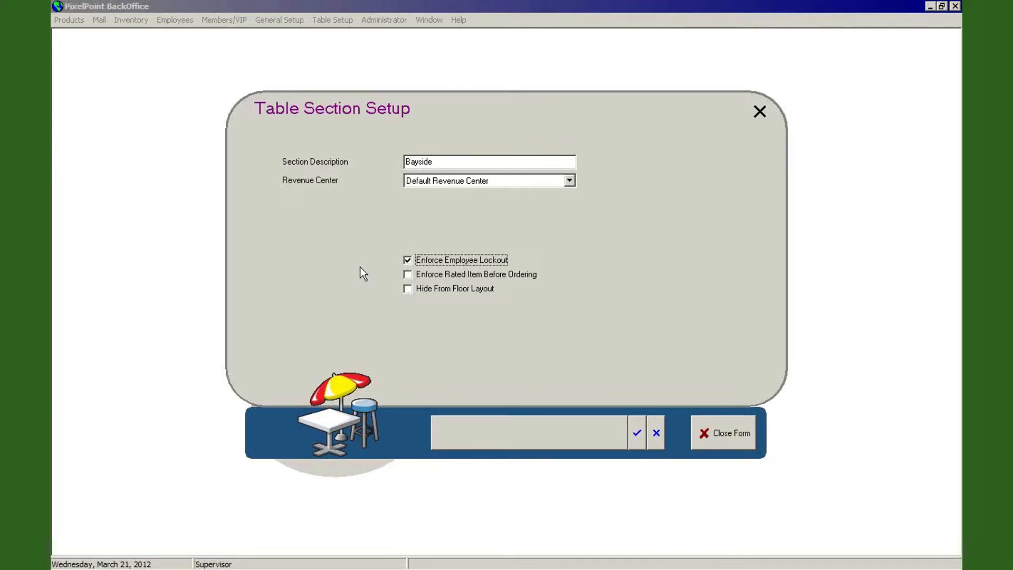
mouse_move(408, 288)
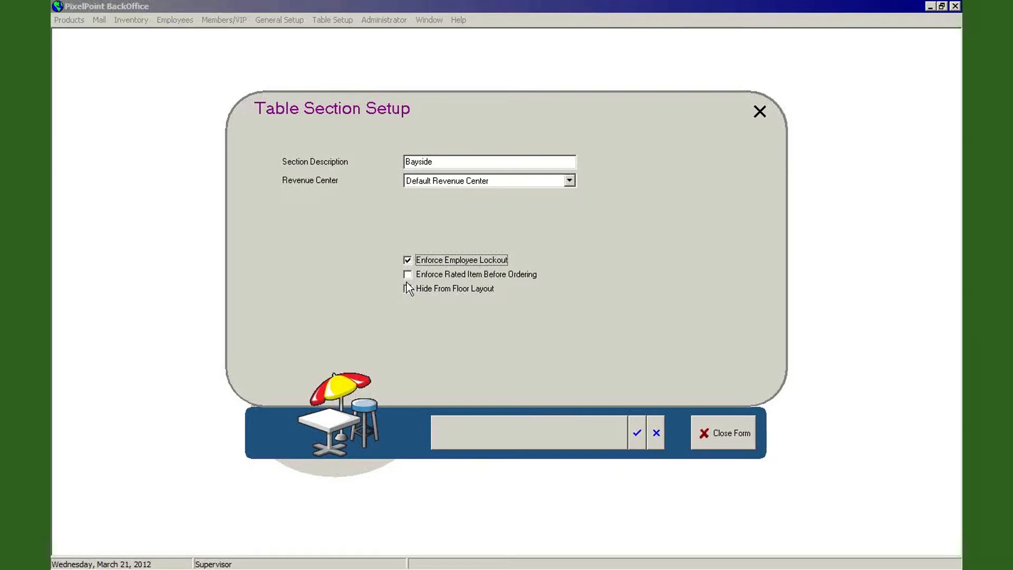
click(408, 273)
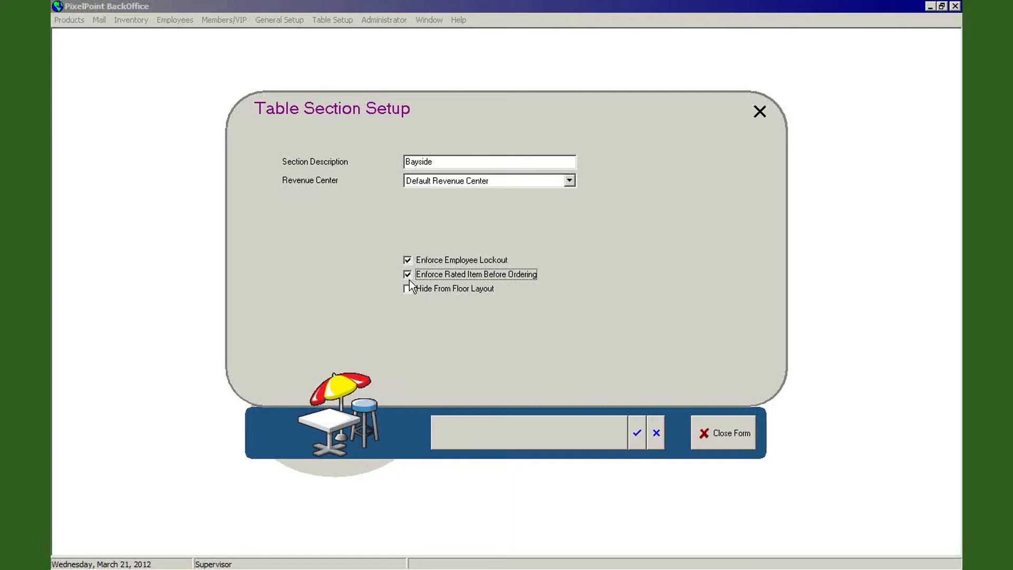
click(408, 273)
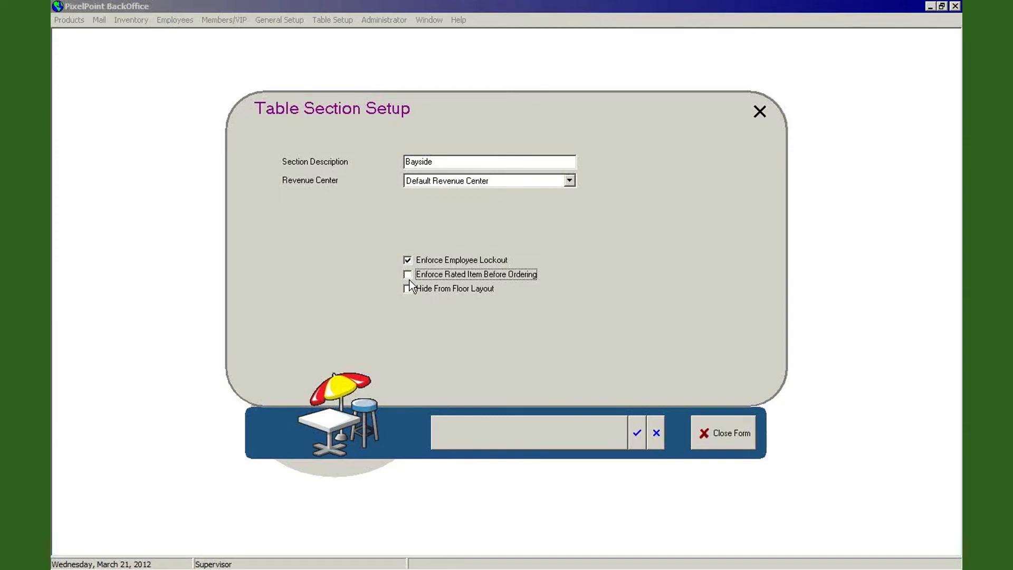
mouse_move(414, 299)
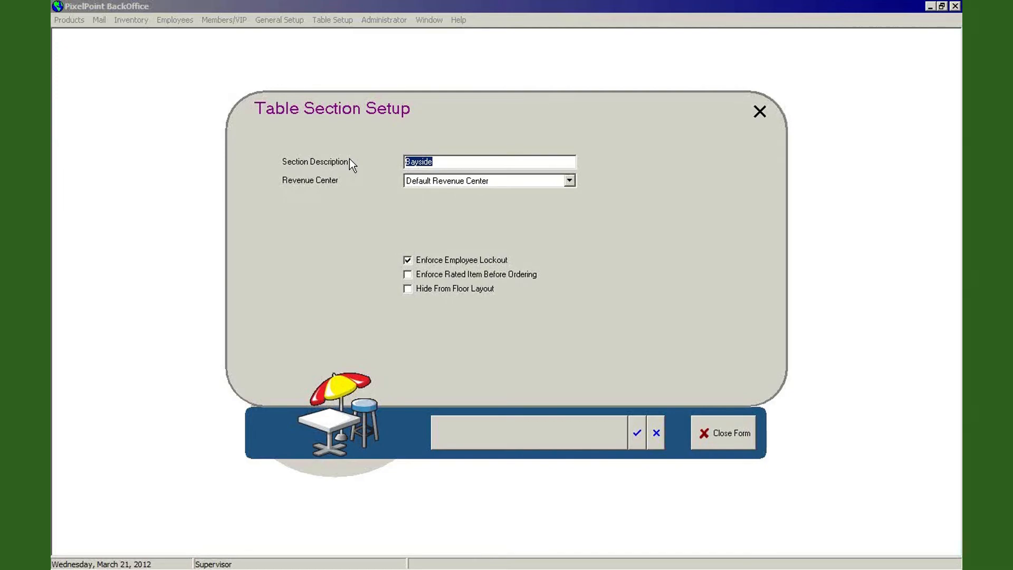
mouse_move(458, 162)
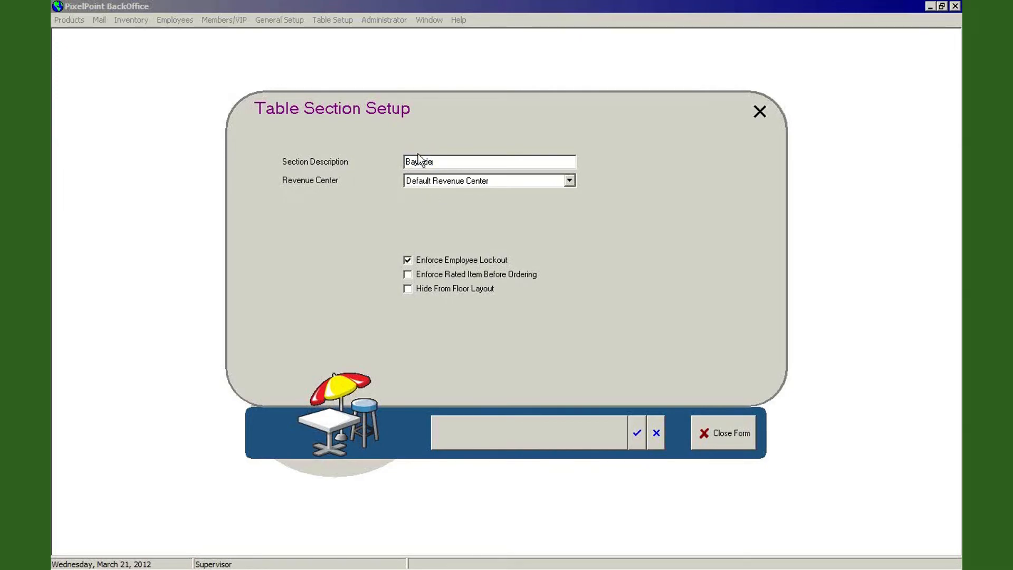
text(Bayside)
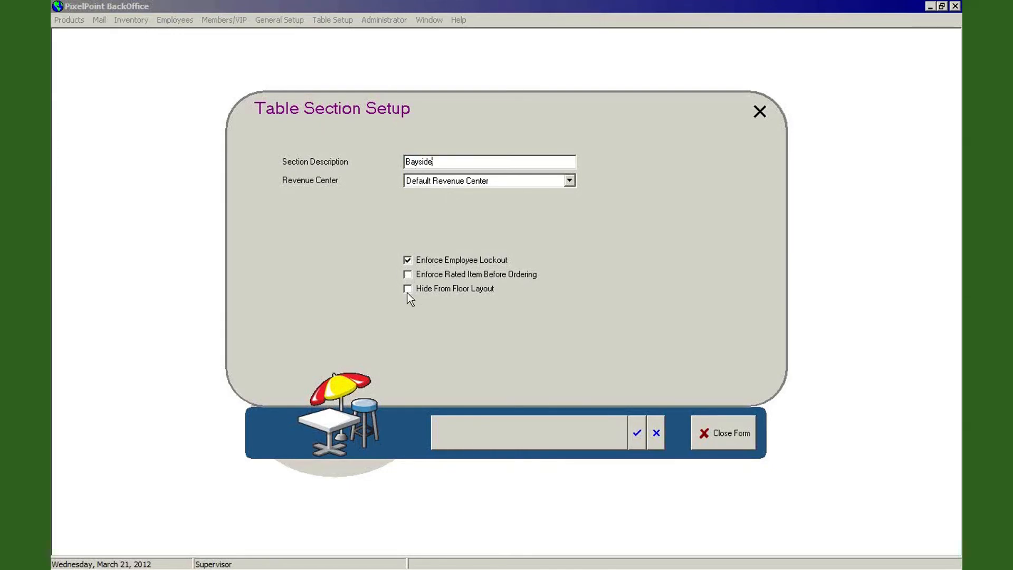
click(407, 288)
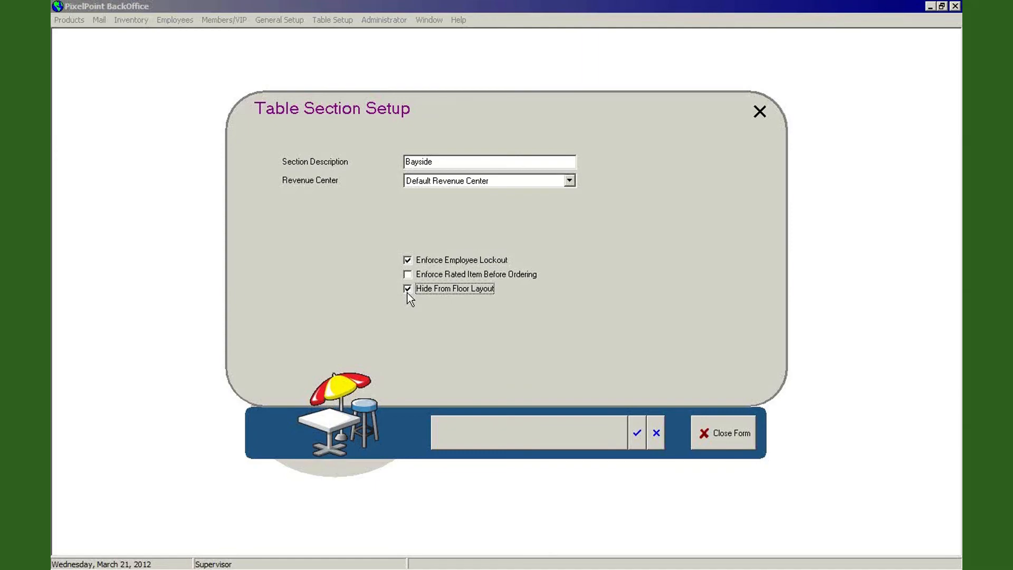
click(408, 288)
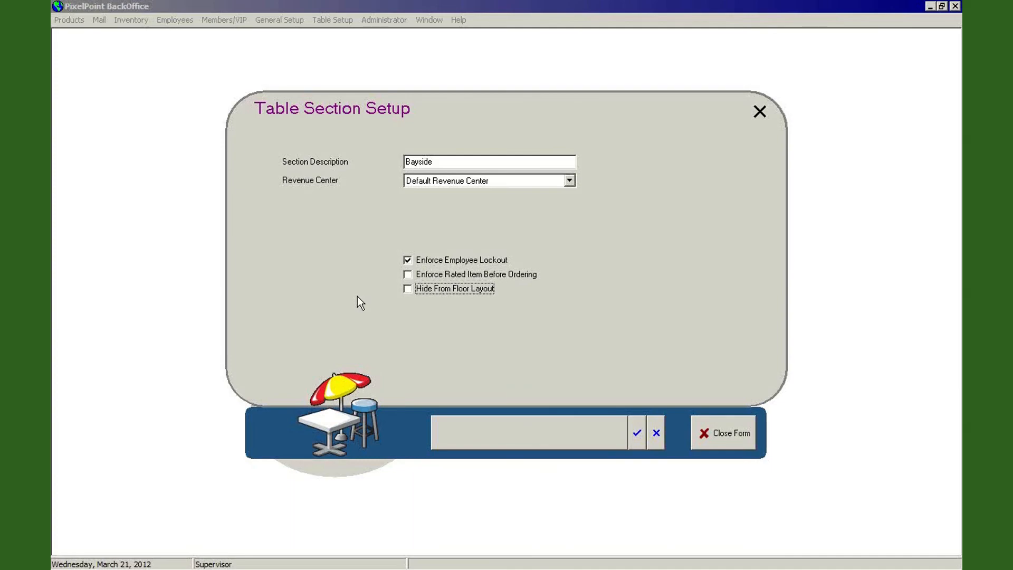
mouse_move(636, 449)
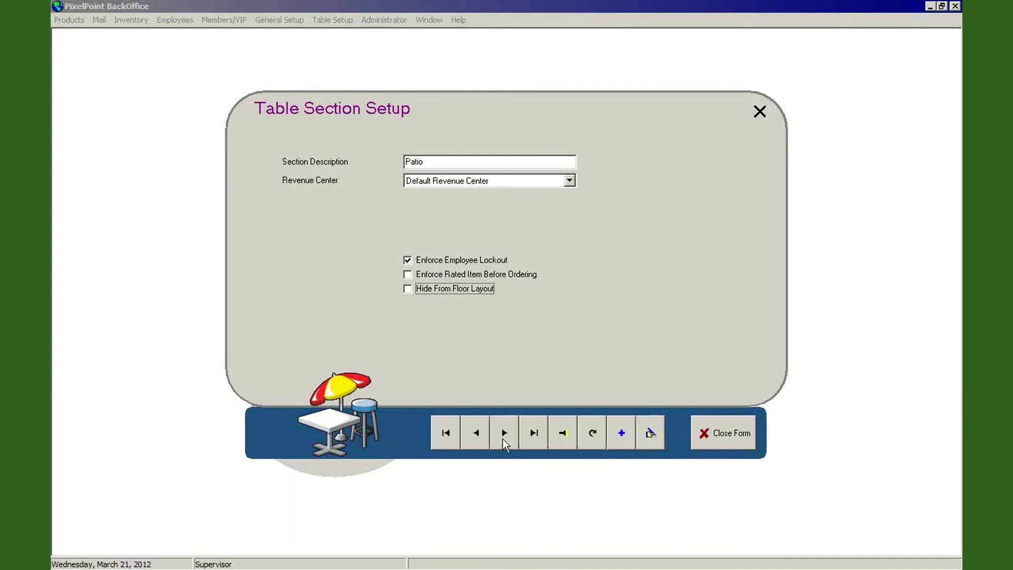
Step: Browse from Patio to Terrace, back to Bayside, then close the section form
click(503, 432)
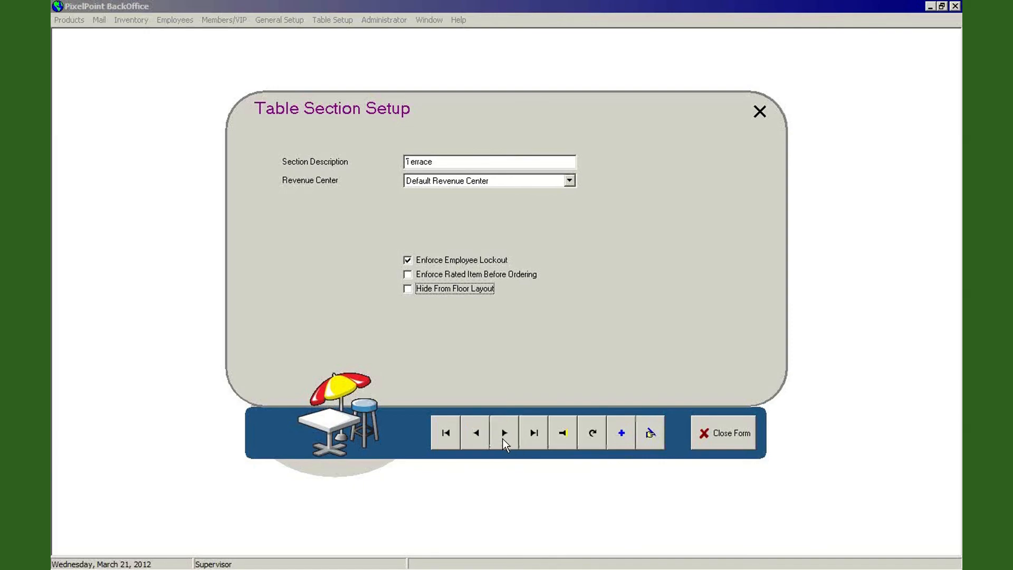
click(475, 432)
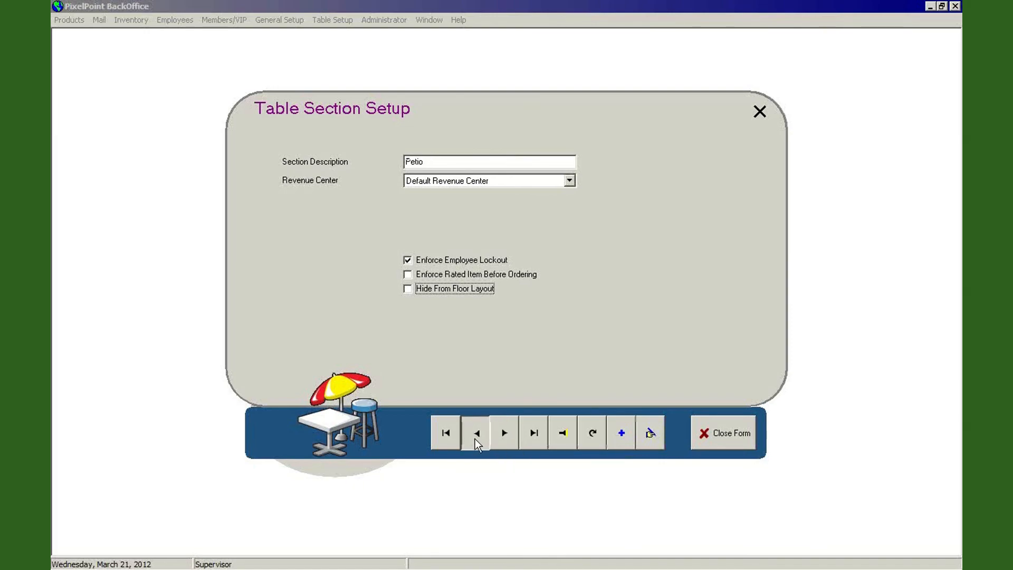
click(476, 431)
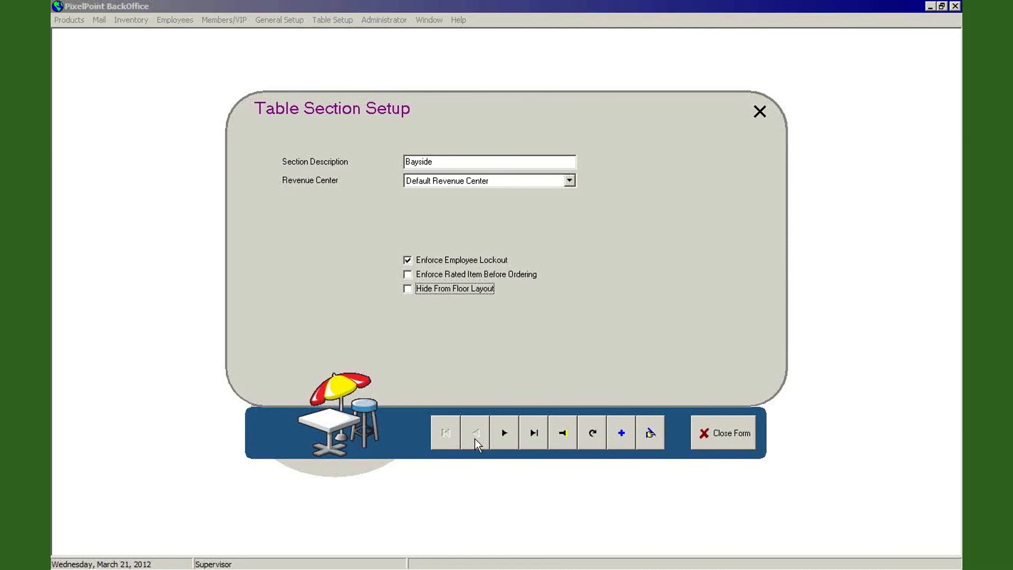
click(723, 432)
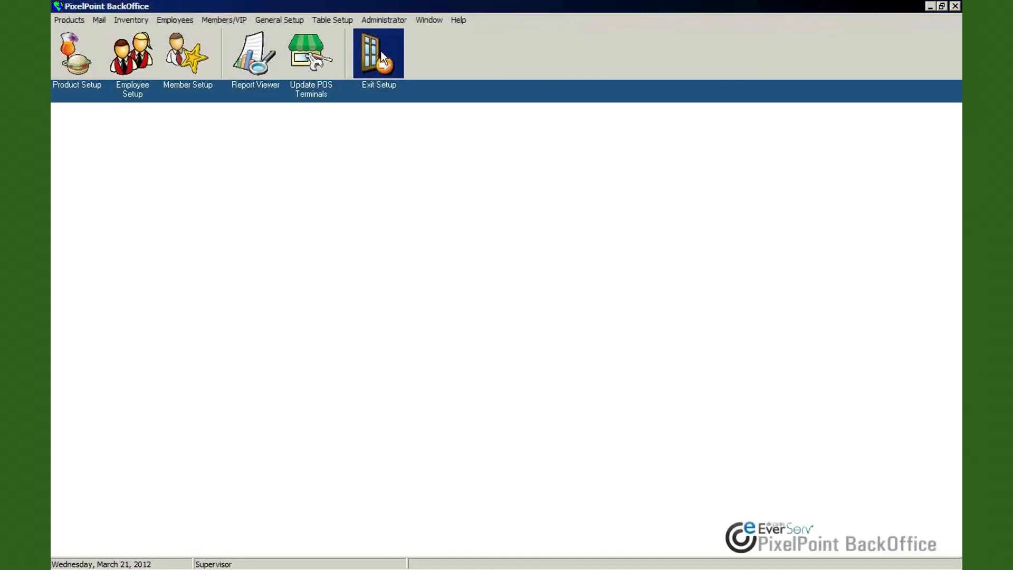